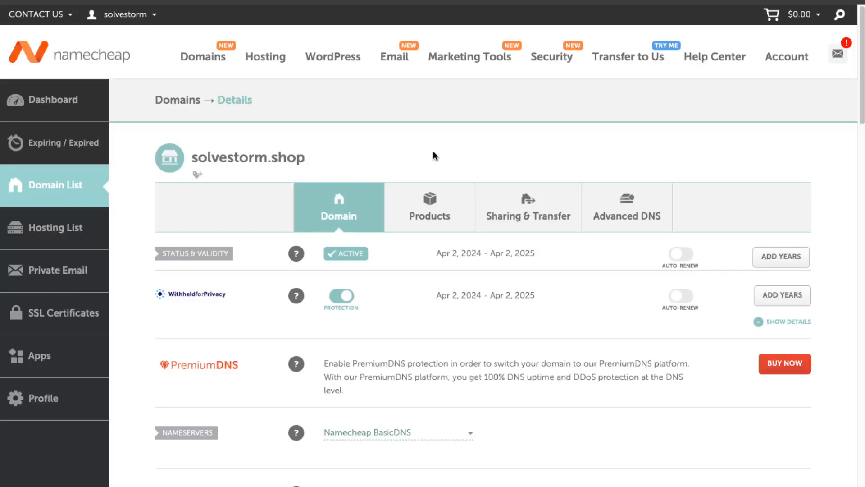
mouse_move(438, 151)
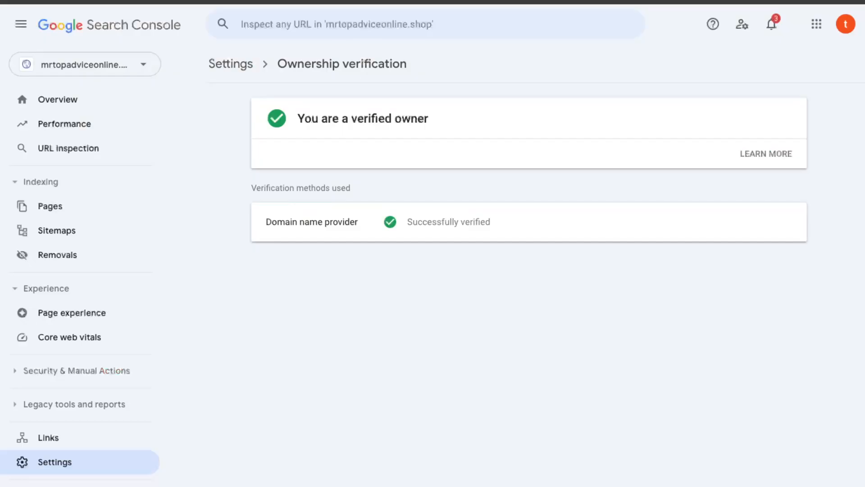
mouse_move(481, 286)
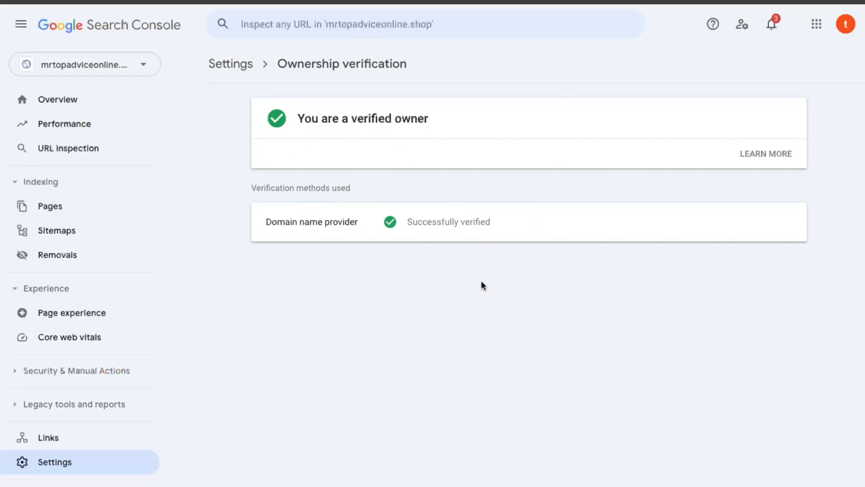
mouse_move(186, 106)
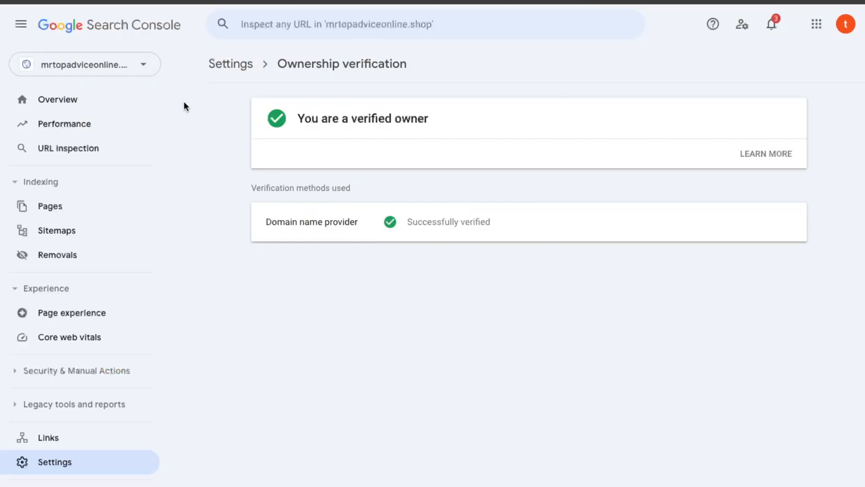
Select the unverified solvestorm.shop property from the property list and dismiss the removal prompt.
click(85, 64)
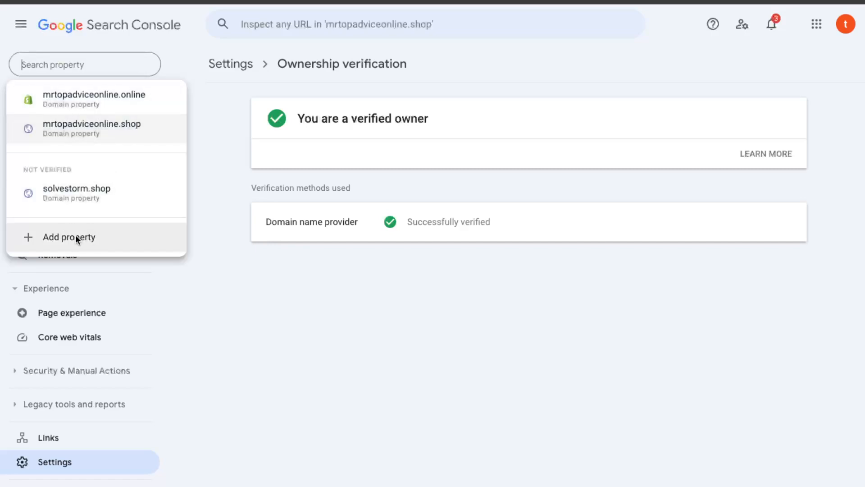
mouse_move(69, 193)
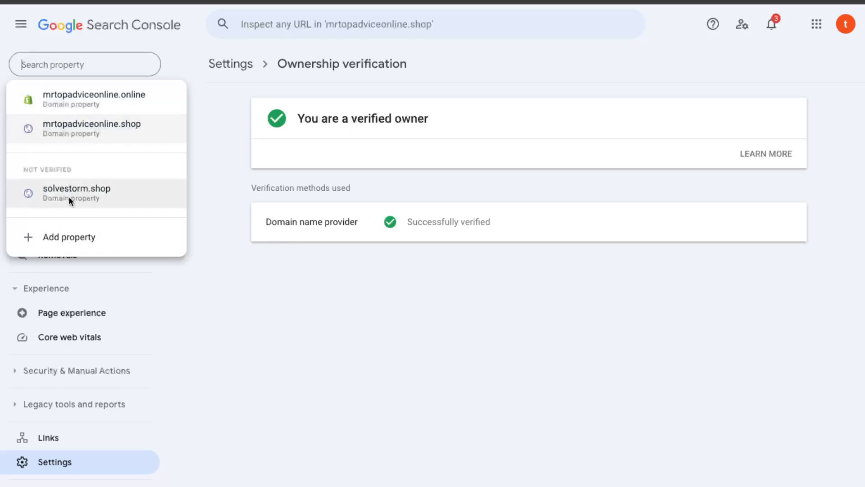
click(77, 188)
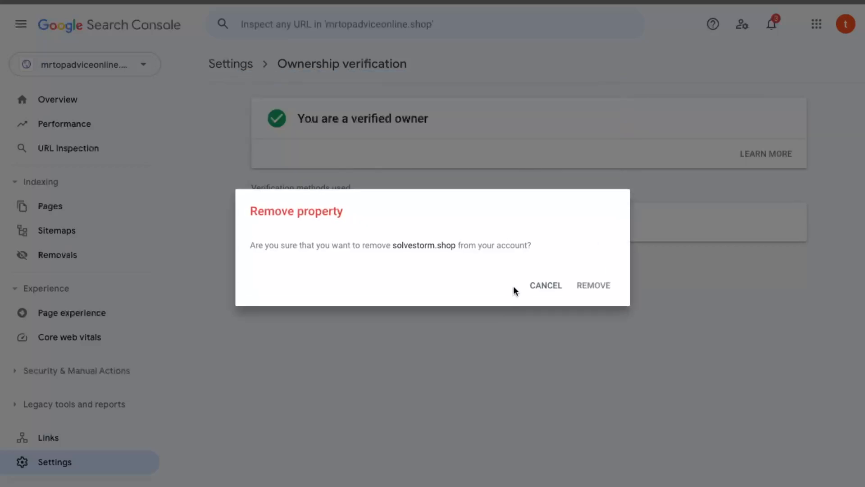
click(545, 285)
text(solvestorm.shop)
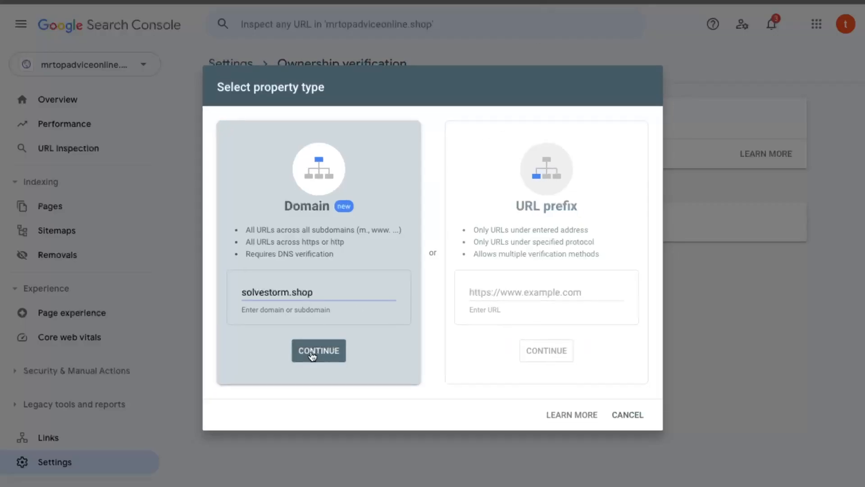
Submit solvestorm.shop as a Domain property and copy its google-site-verification TXT record.
click(319, 351)
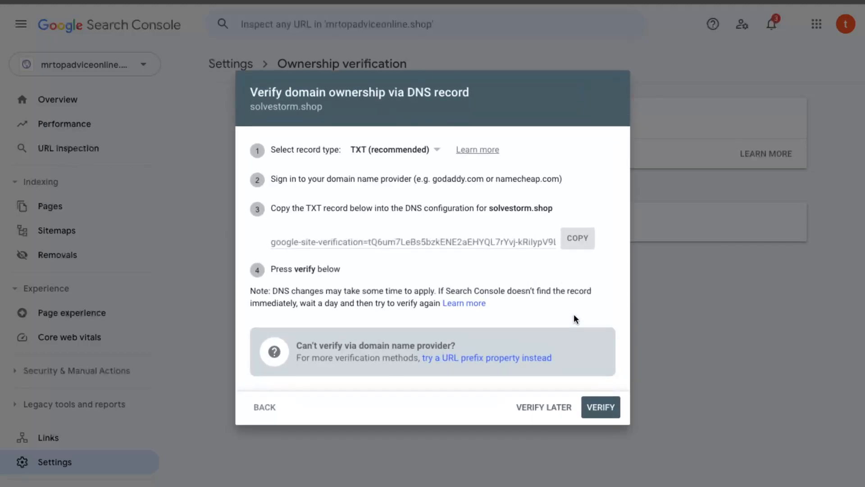
mouse_move(400, 168)
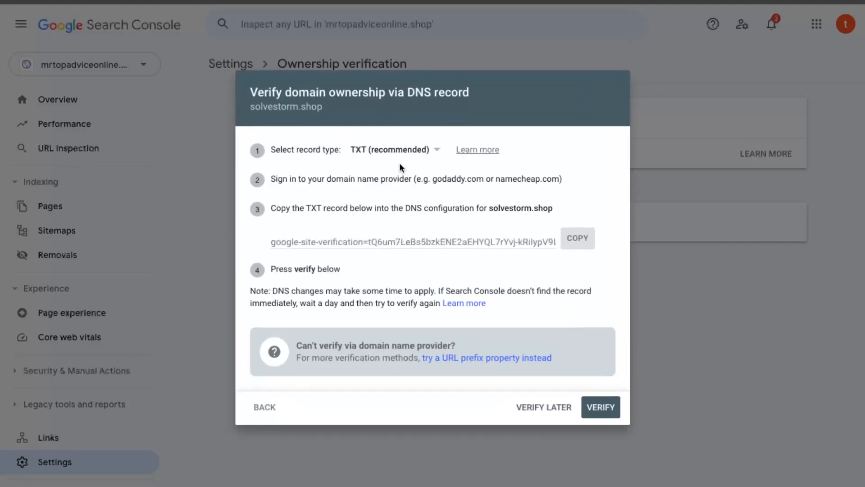
mouse_move(359, 155)
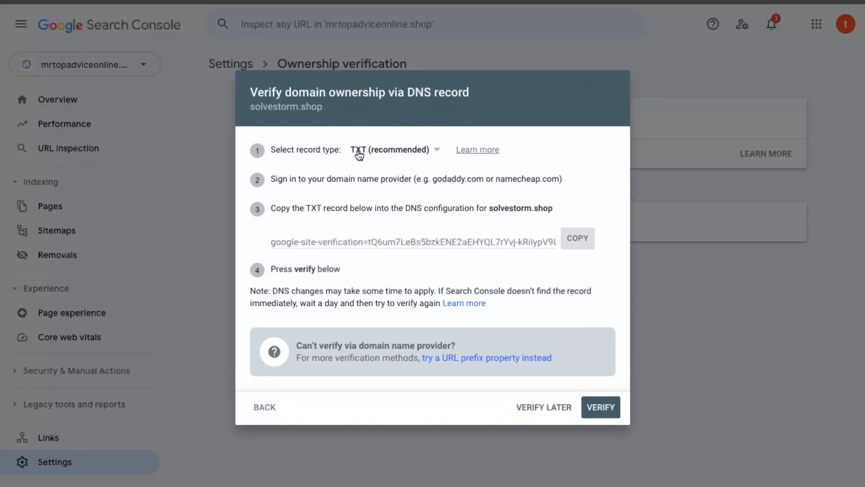
mouse_move(563, 232)
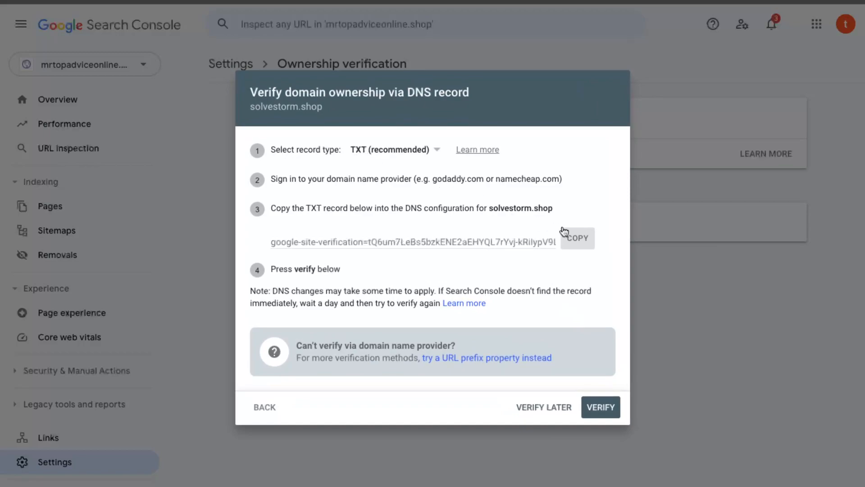
click(575, 238)
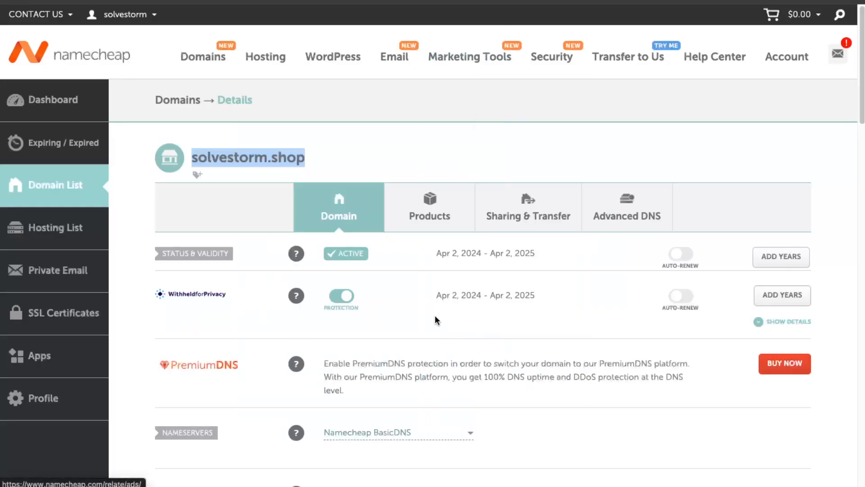
mouse_move(74, 198)
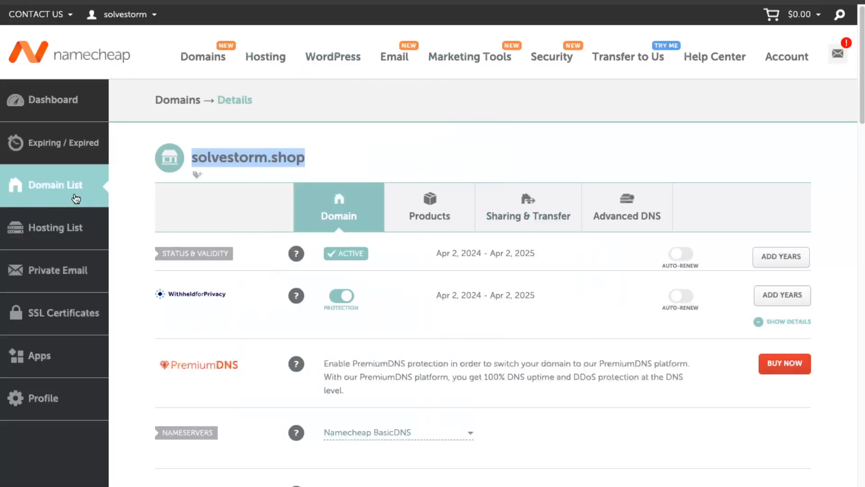
mouse_move(627, 212)
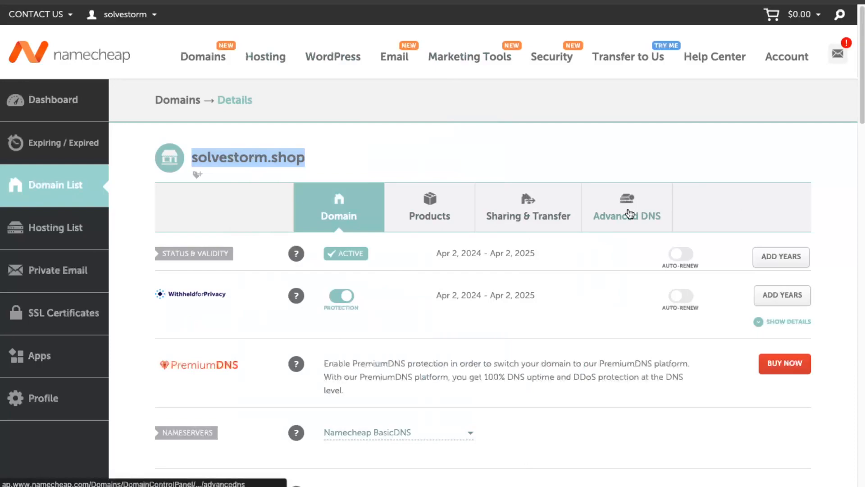
Show the Advanced DNS host records for solvestorm.shop in Namecheap, currently empty.
click(628, 207)
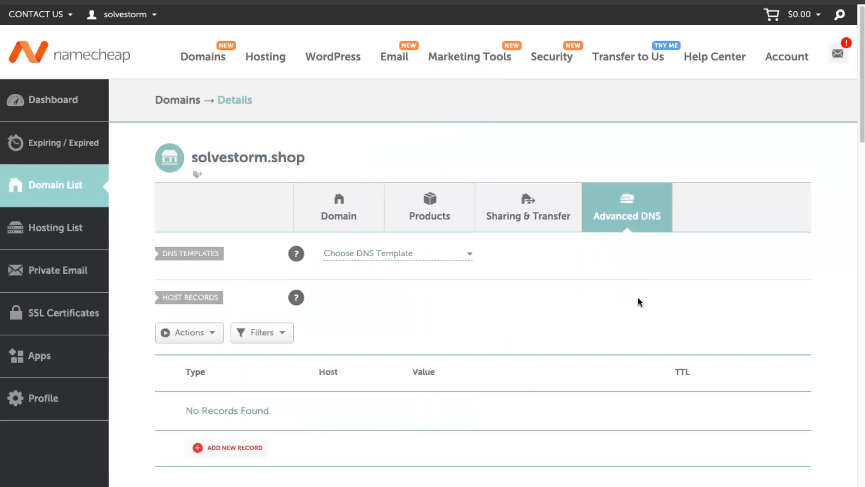
scroll(down, 3)
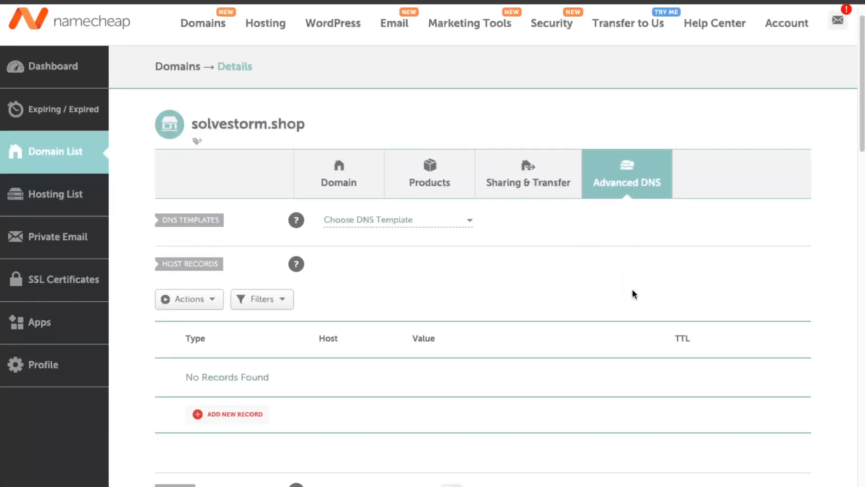
scroll(up, 3)
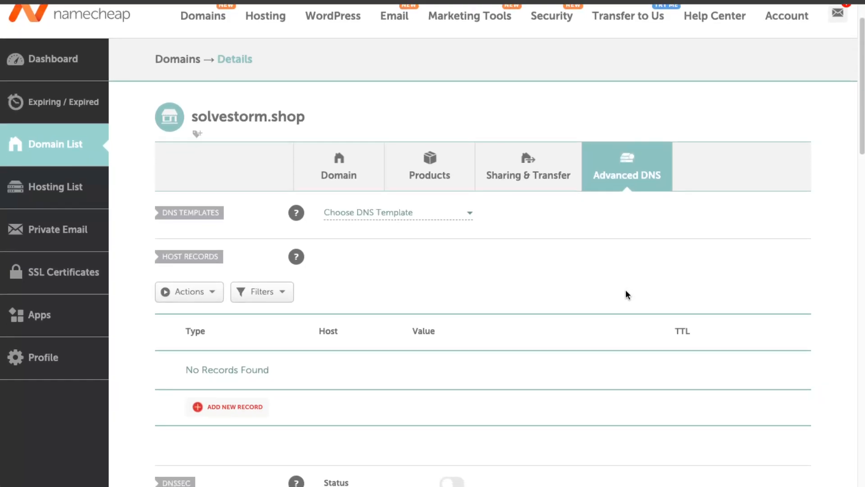
mouse_move(631, 286)
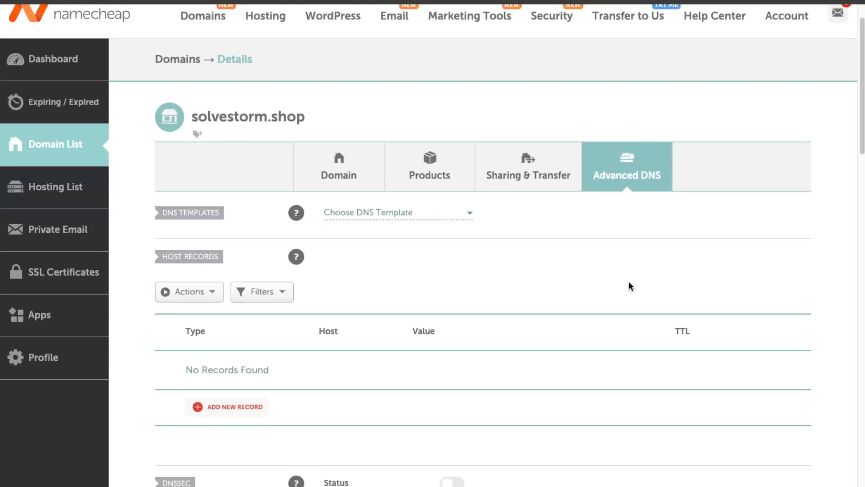
scroll(up, 3)
text(@)
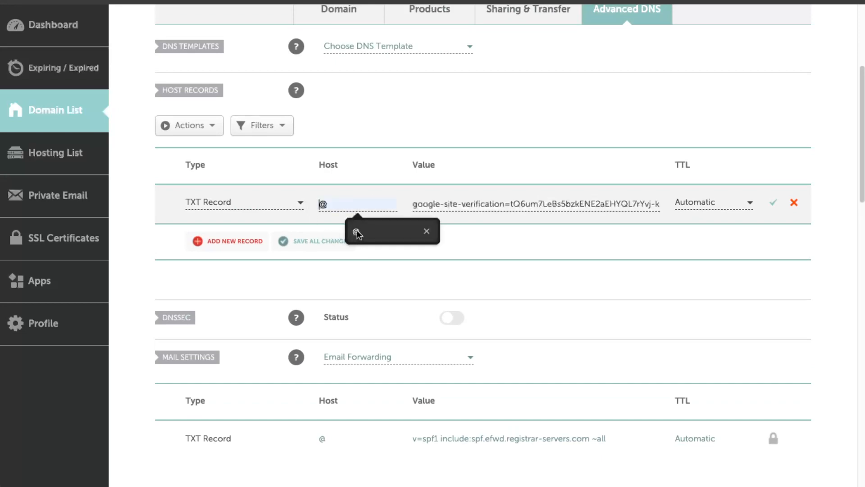
mouse_move(773, 203)
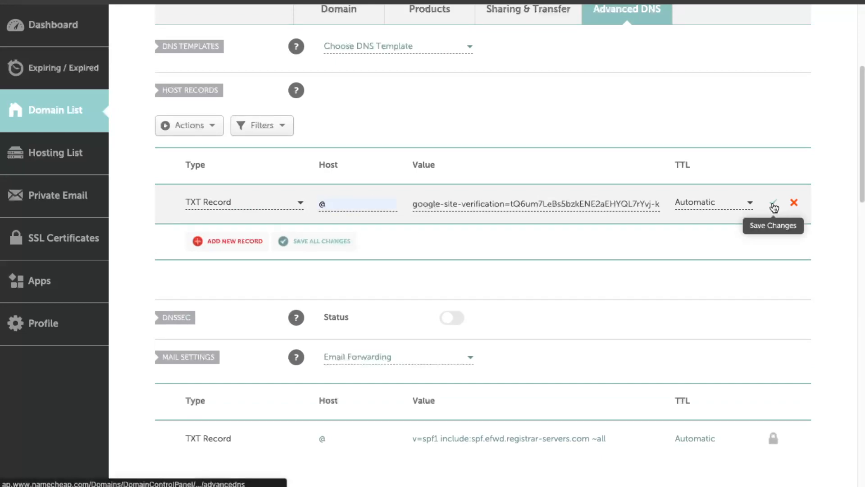
Save the new TXT record for host @ holding the google-site-verification value with automatic TTL.
click(773, 203)
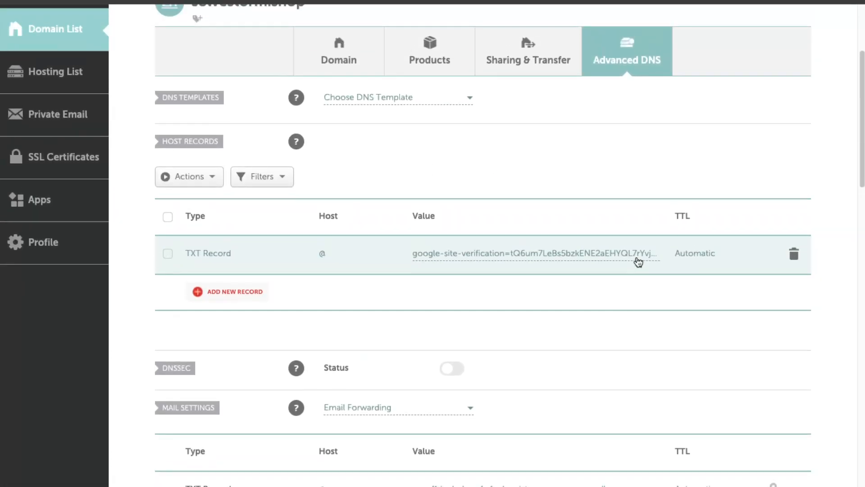
scroll(up, 3)
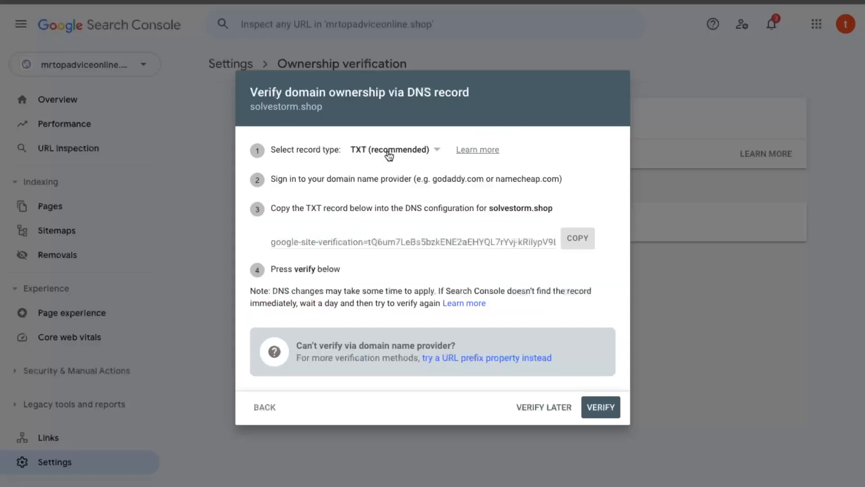
click(600, 406)
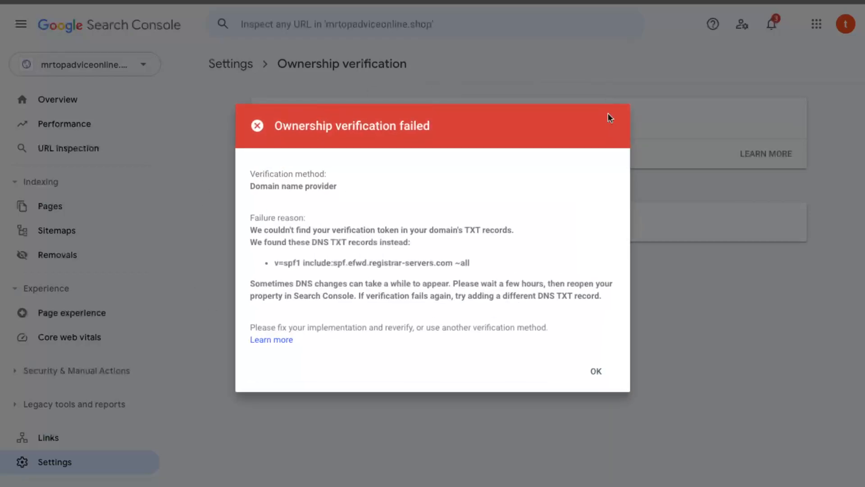
mouse_move(438, 176)
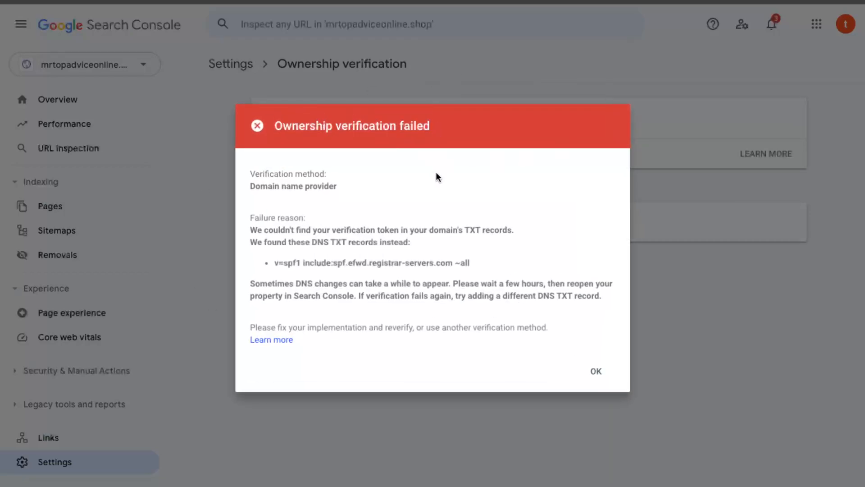
mouse_move(569, 416)
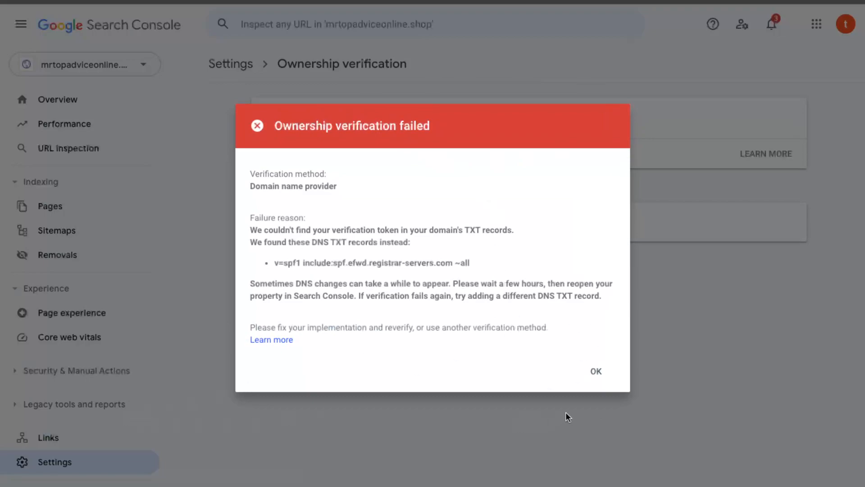
click(595, 371)
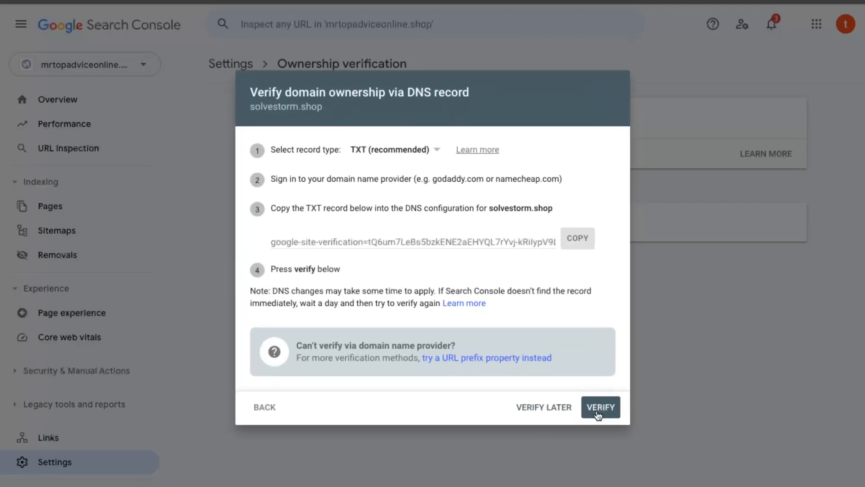
click(600, 407)
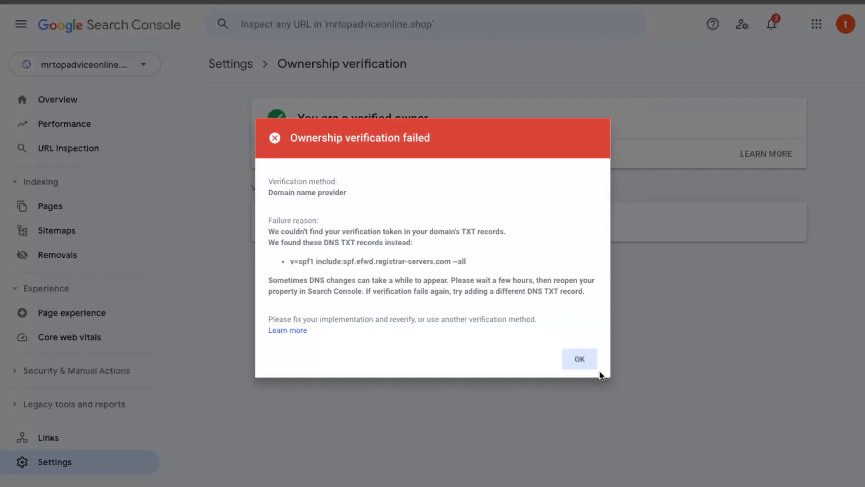
click(580, 358)
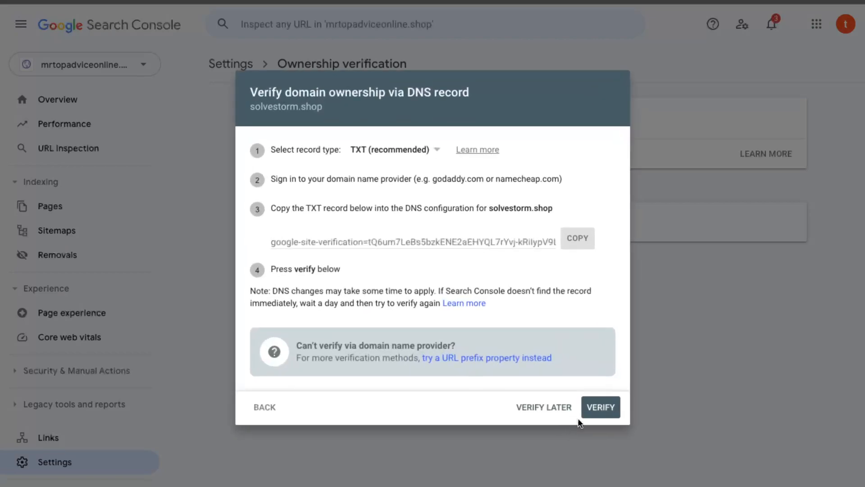
Verify ownership of solvestorm.shop via DNS and dismiss the Ownership verified confirmation.
click(600, 407)
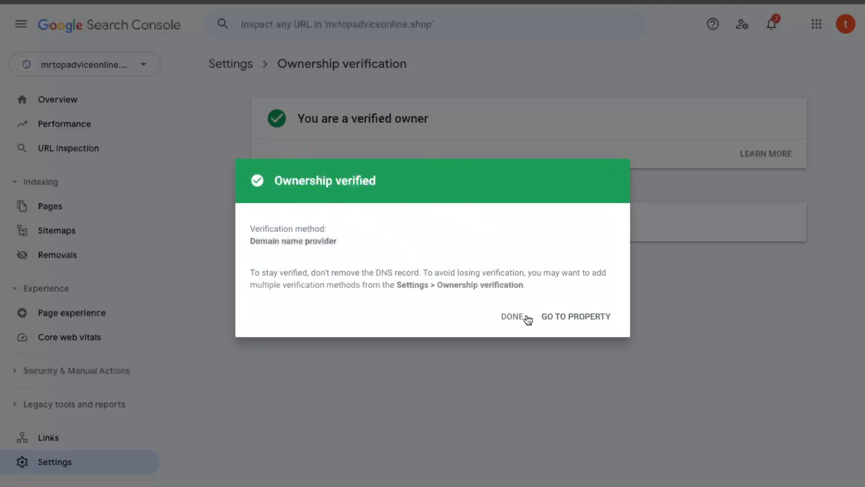
click(512, 316)
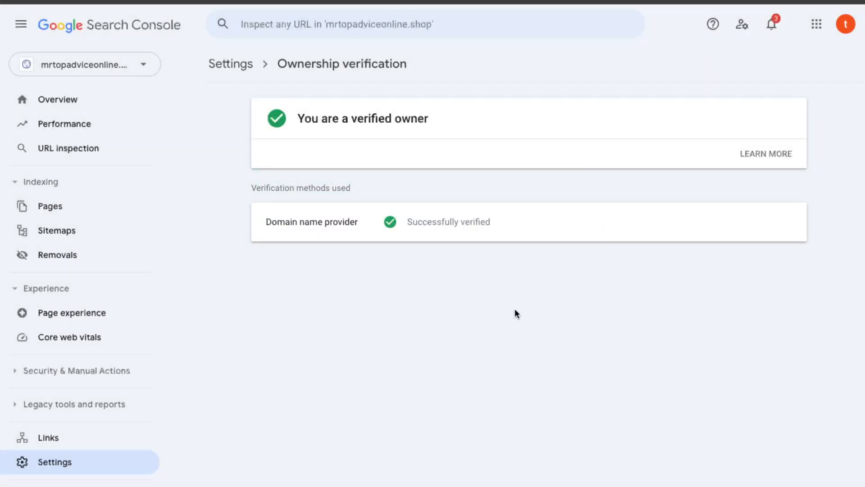
click(83, 65)
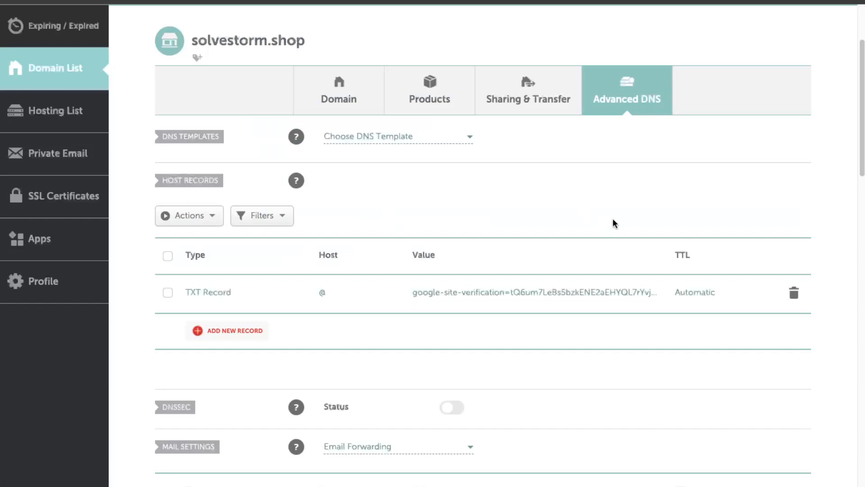
scroll(down, 3)
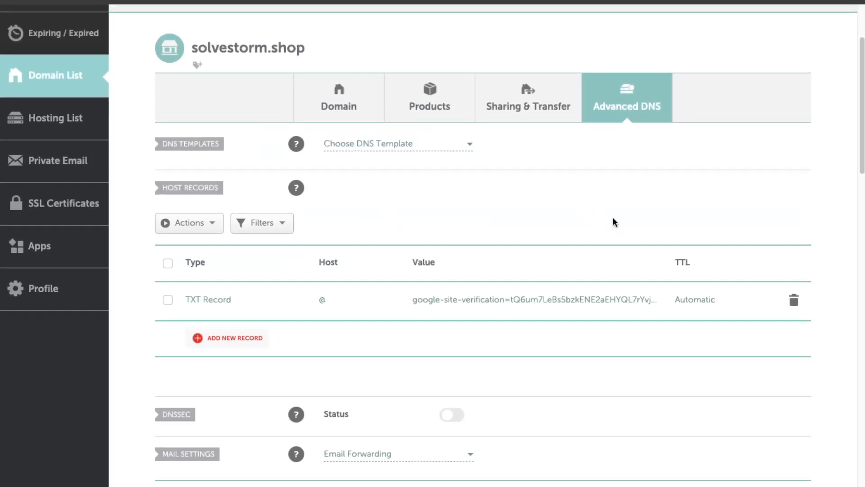